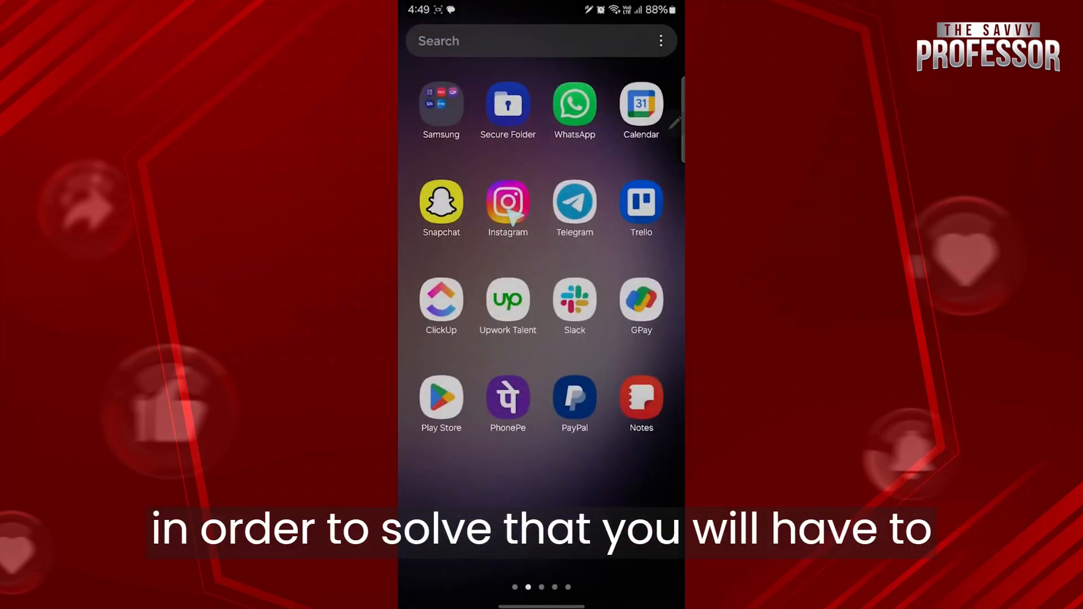
Launch Instagram, go to your profile, and open its three-line account menu
left_click(507, 205)
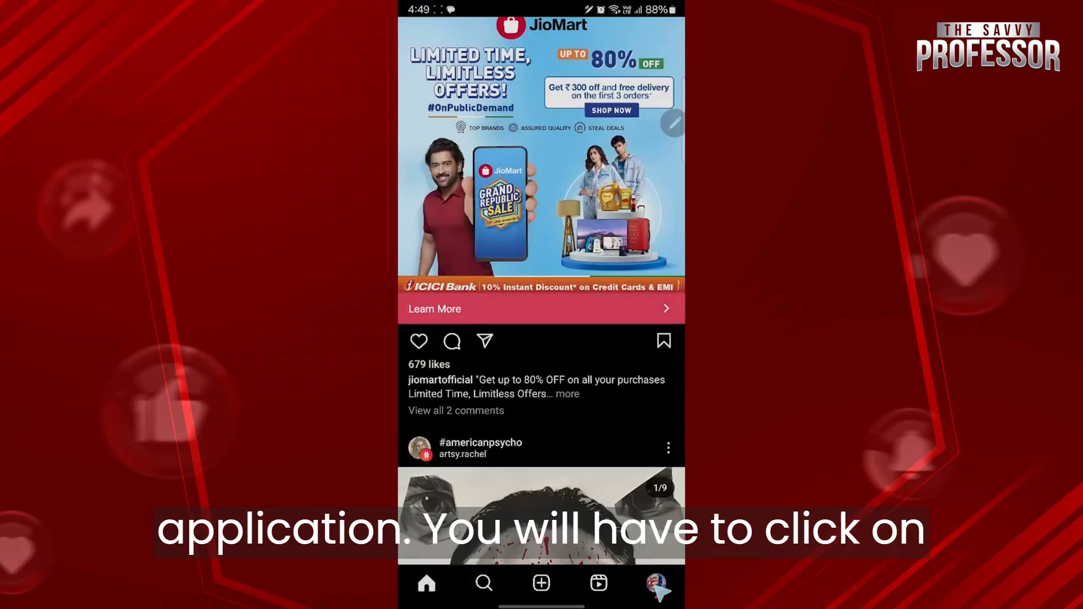
left_click(658, 583)
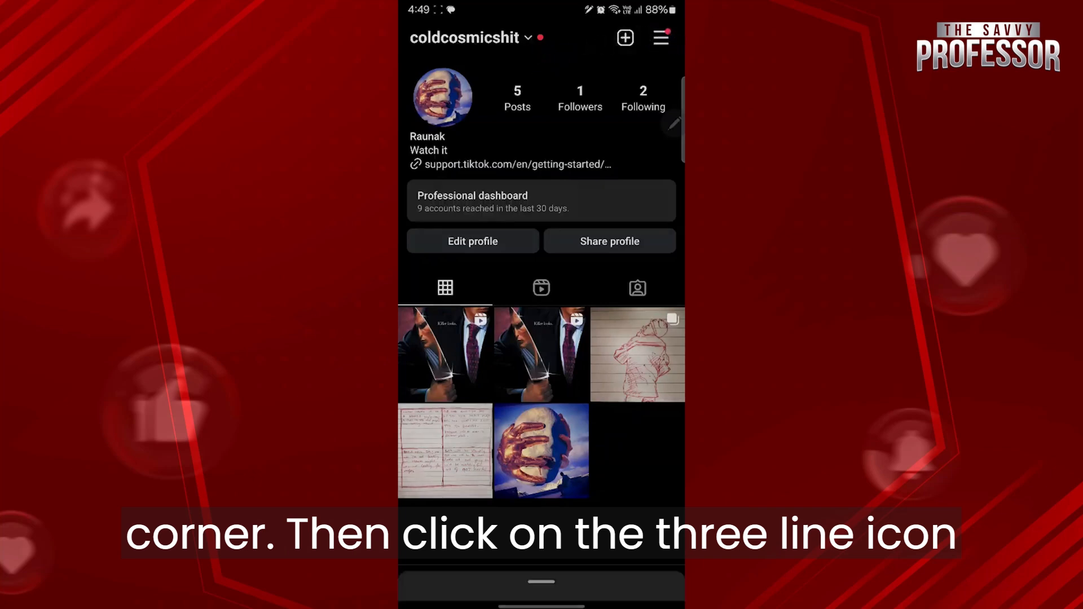
left_click(659, 37)
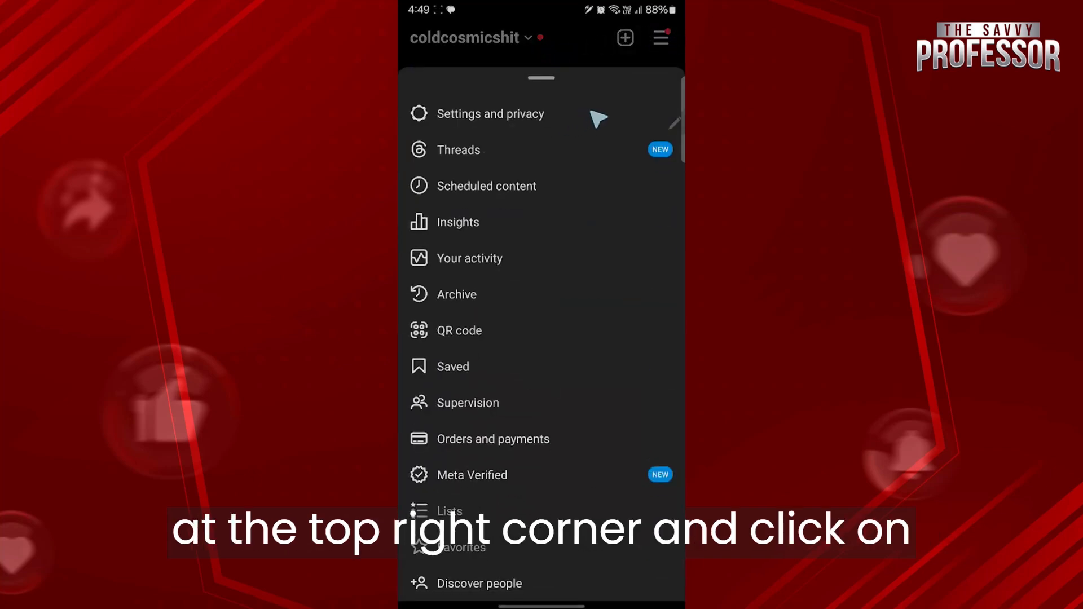
Turn on Auto-update Instagram over WiFi under Settings and privacy > About > App updates
left_click(494, 114)
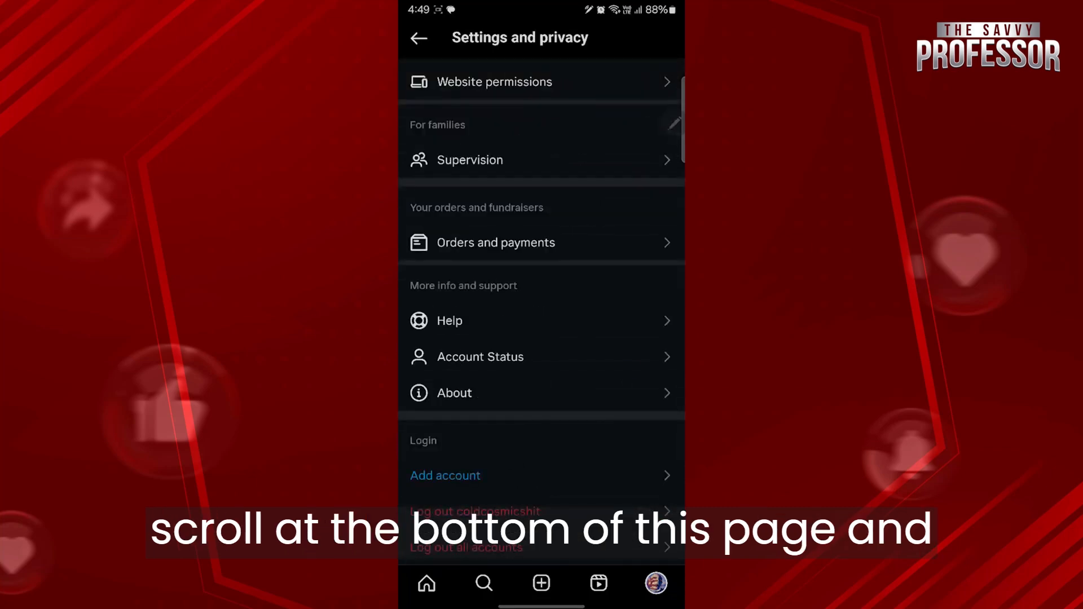
left_click(455, 393)
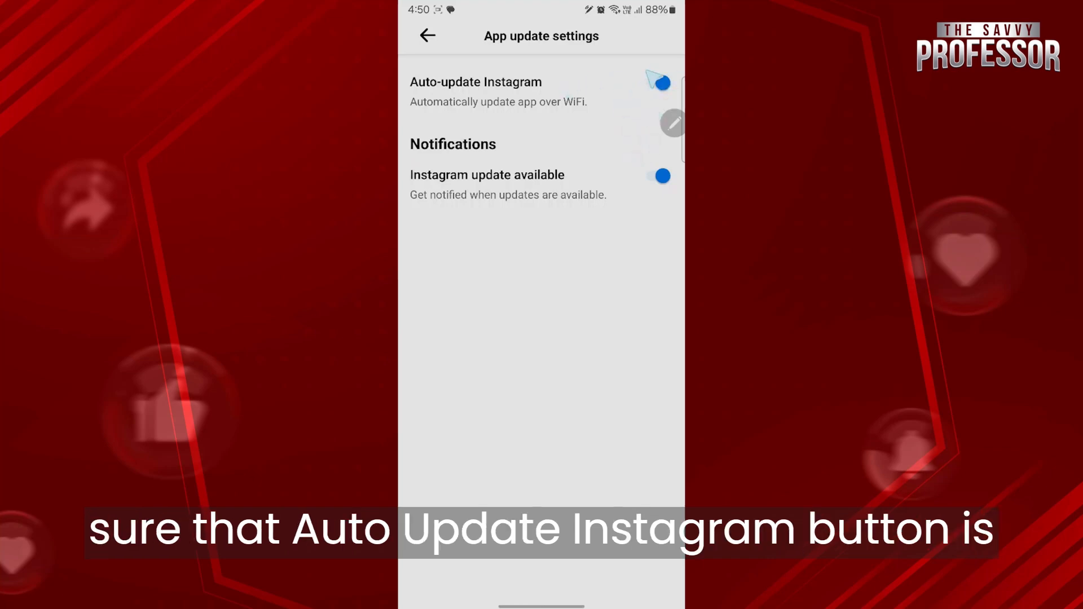
left_click(658, 82)
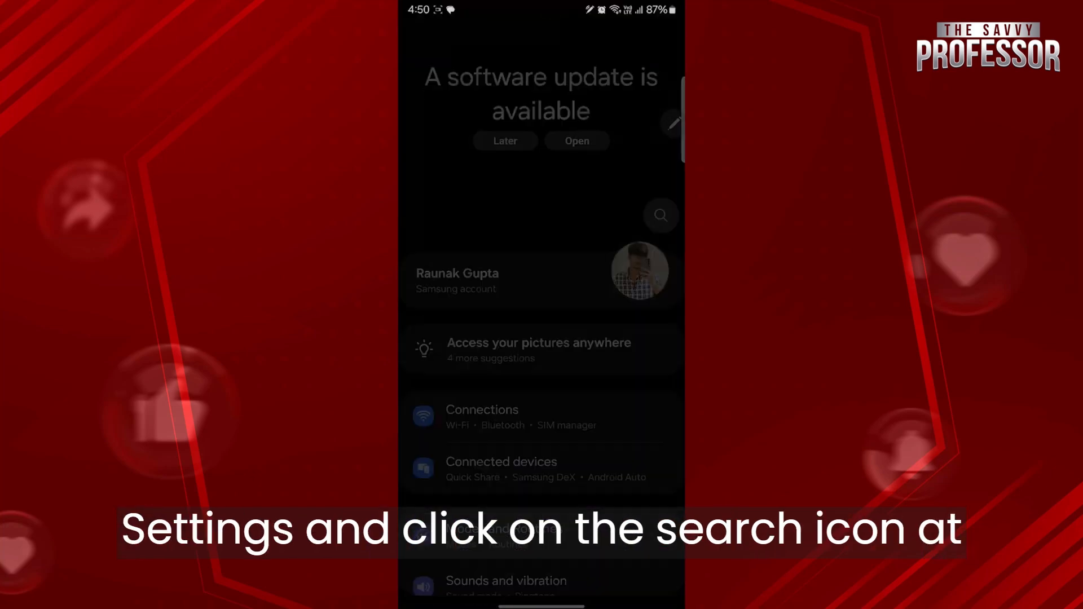
Search Android Settings for Apps and start searching the installed apps for Instagram
left_click(659, 215)
type("apps")
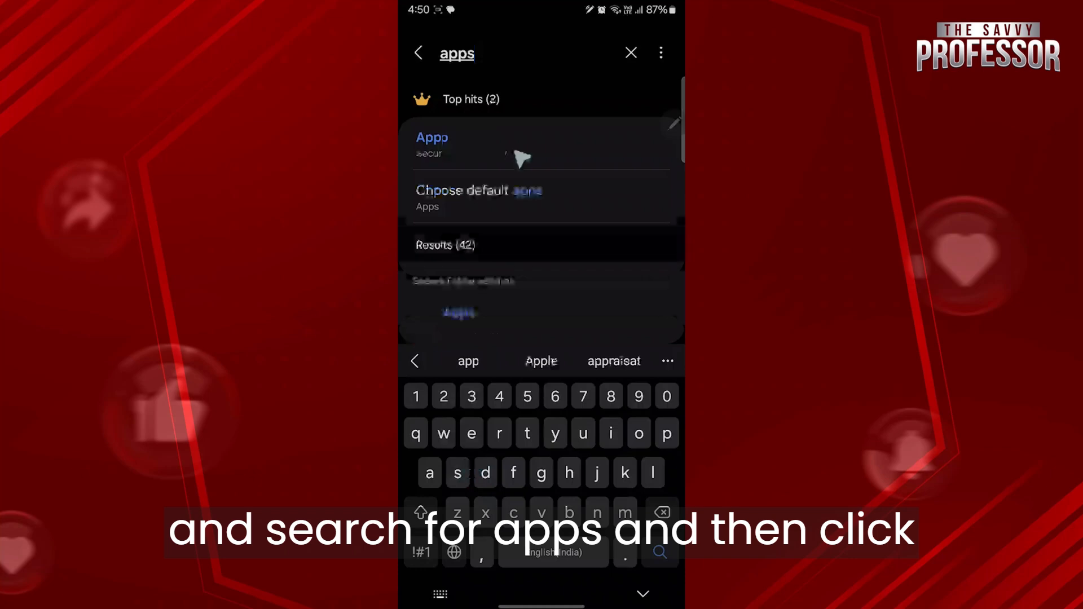
left_click(431, 145)
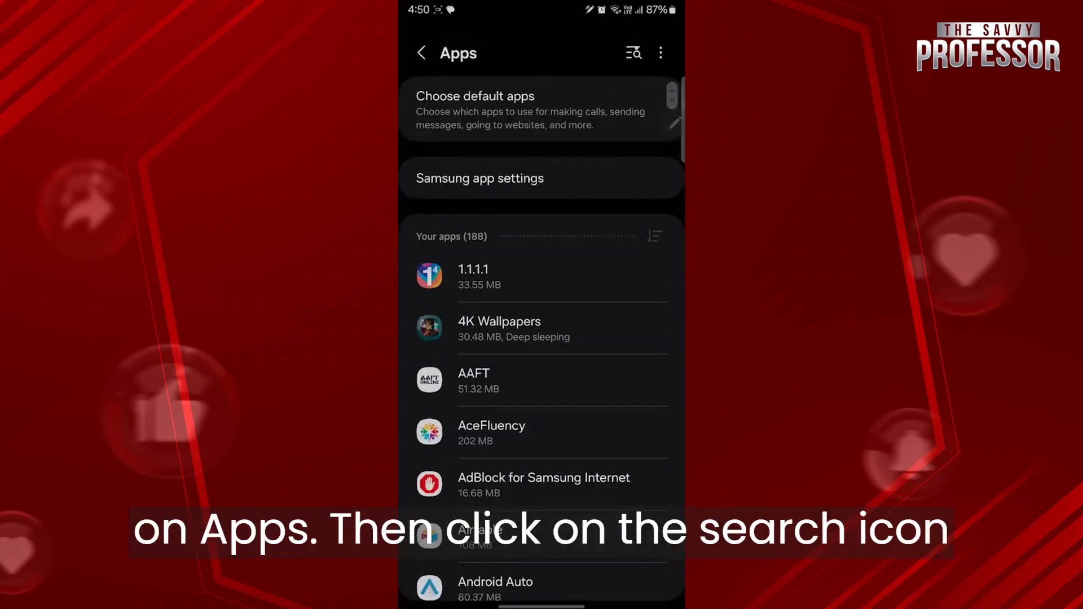
left_click(632, 53)
type("I")
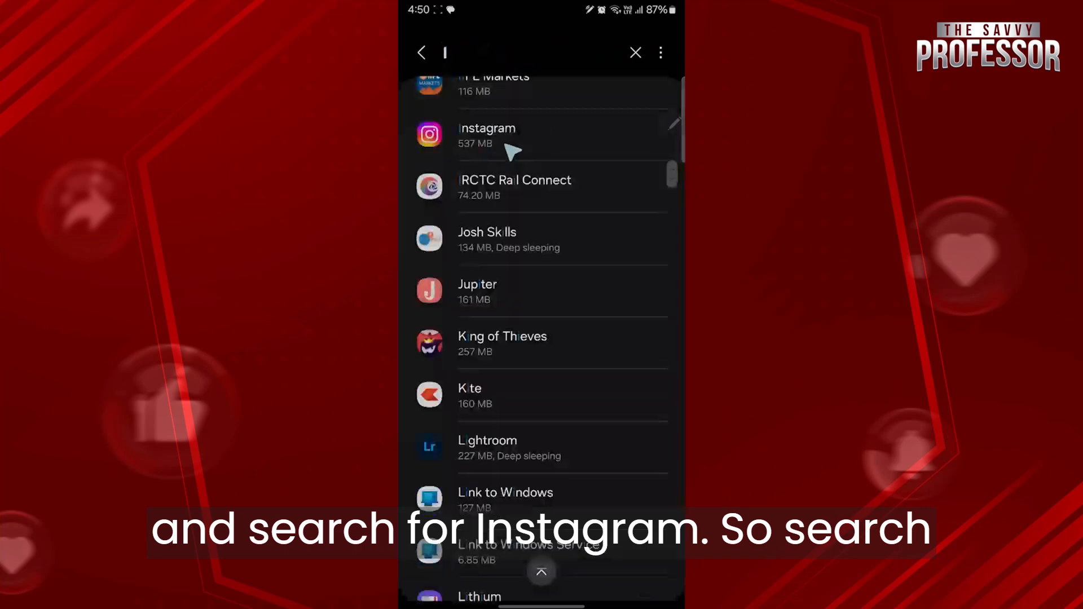
Open Instagram's App info and view its storage: 128 MB cache of 665 MB
left_click(486, 135)
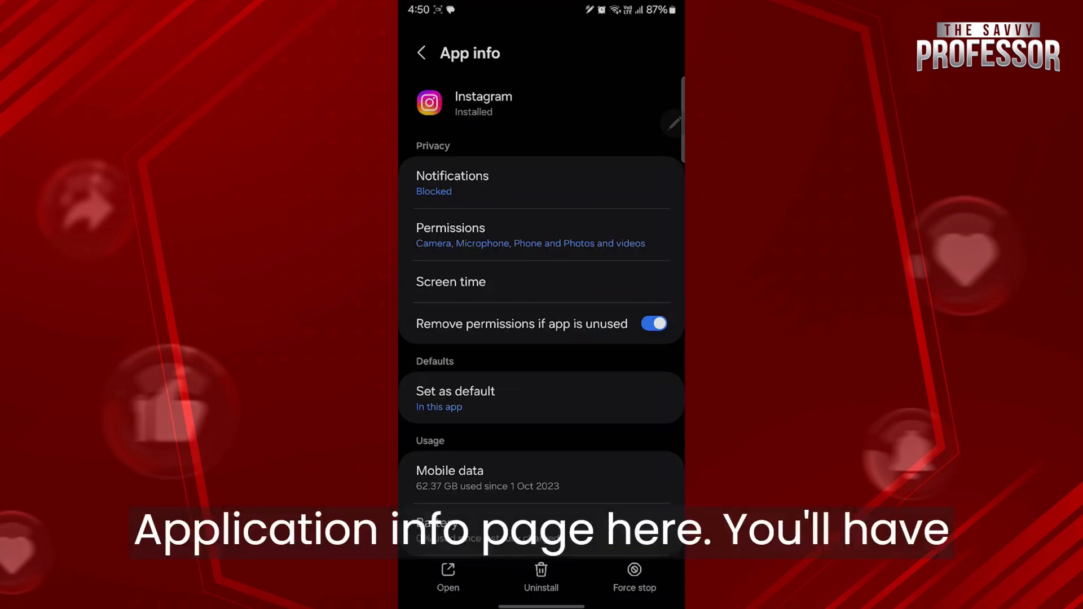
scroll("down", 3)
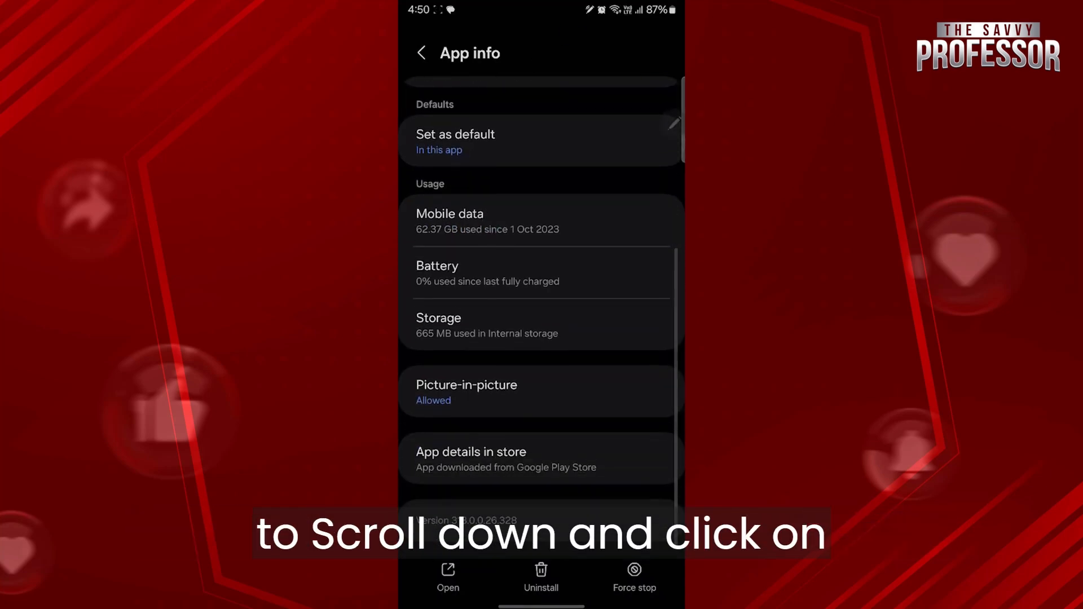
left_click(481, 327)
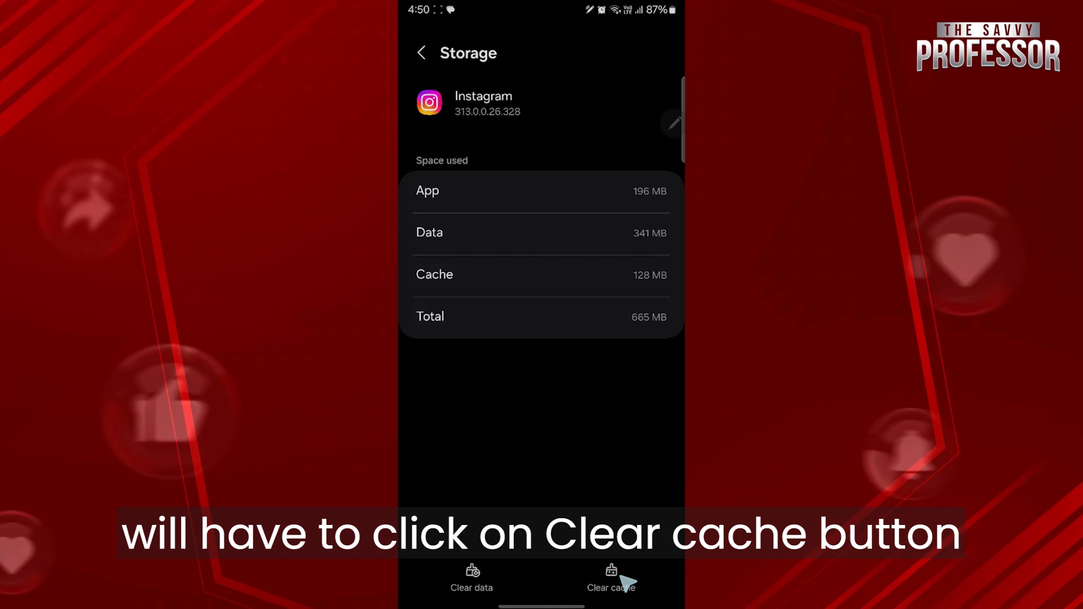
Clear Instagram's cache and app data, bringing cache to 0 B and total to 537 MB
left_click(610, 580)
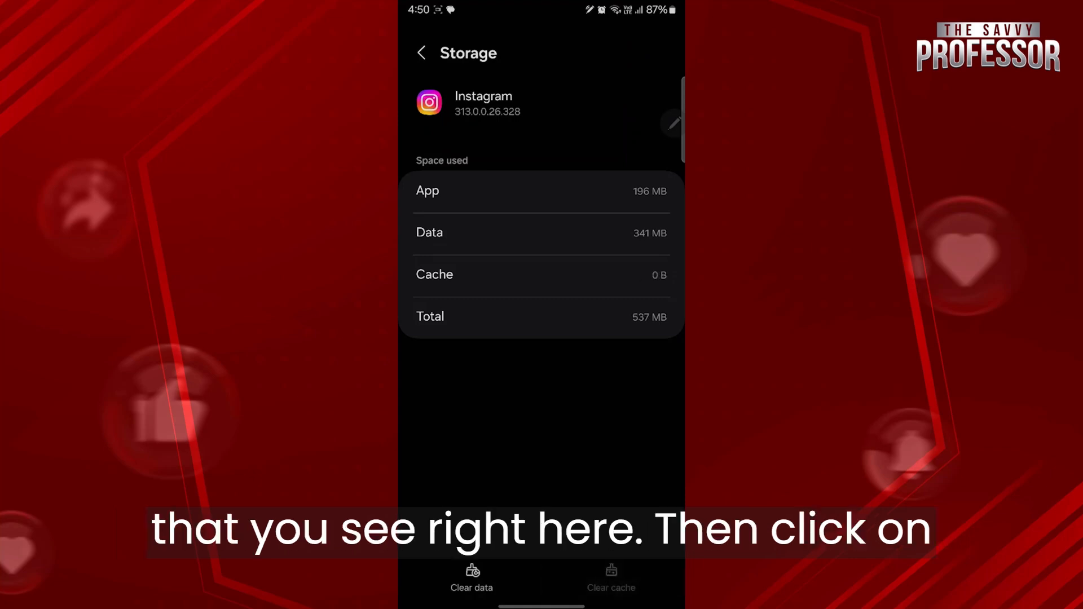
left_click(472, 579)
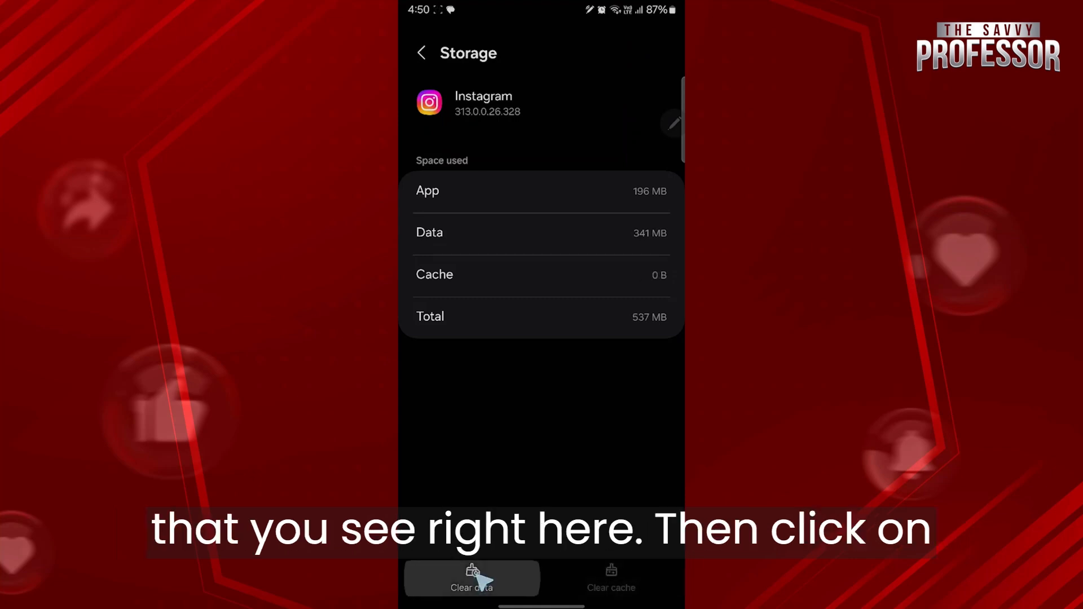
left_click(470, 579)
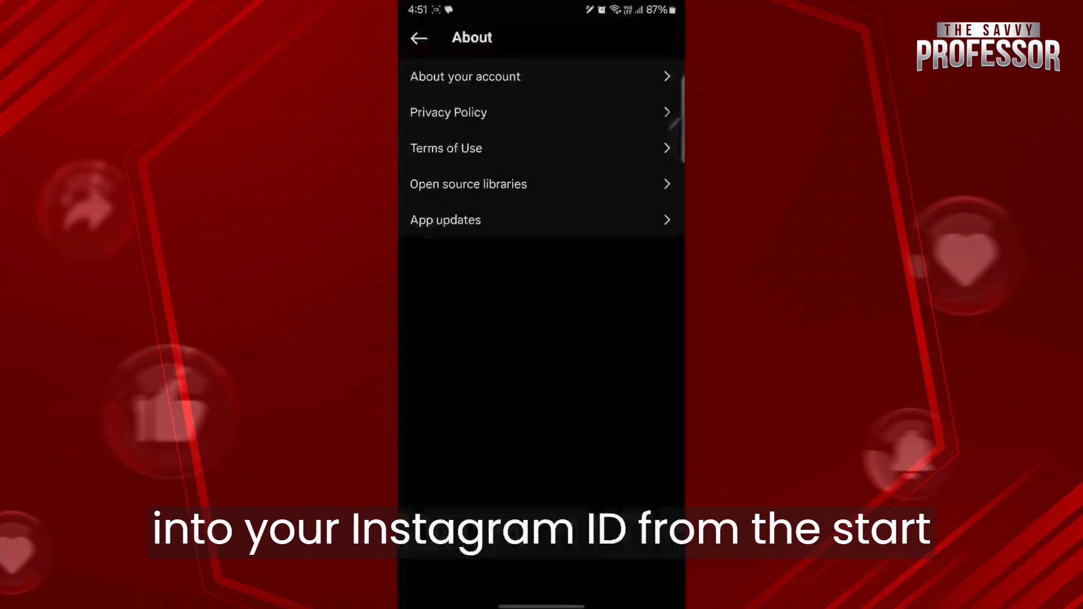
Open App updates from Instagram's About section to reach its Play Store listing
left_click(418, 38)
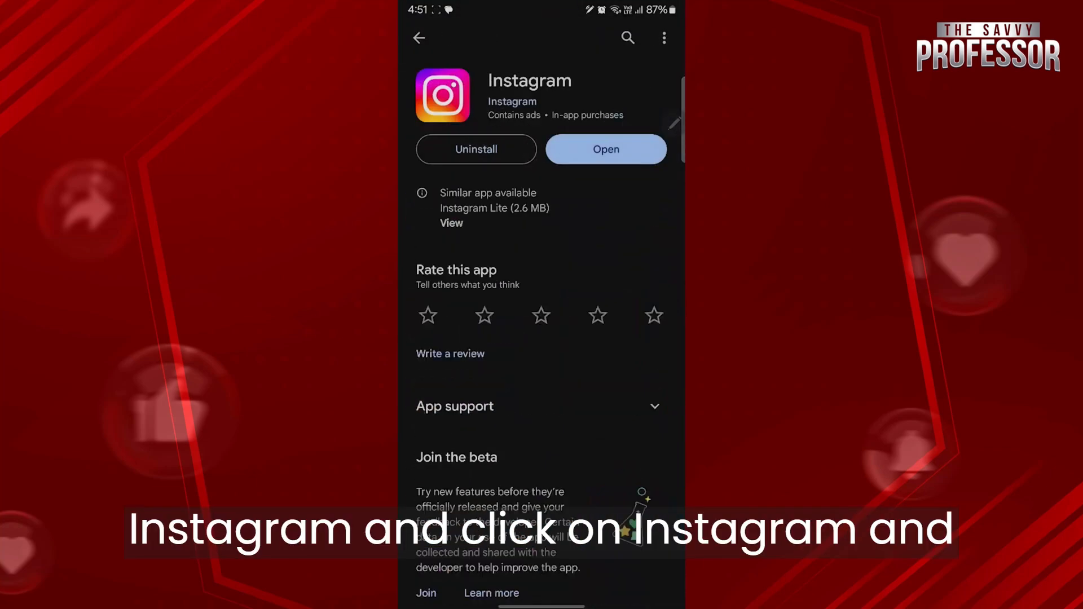
Uninstall Instagram from its Play Store page and confirm the removal
left_click(474, 149)
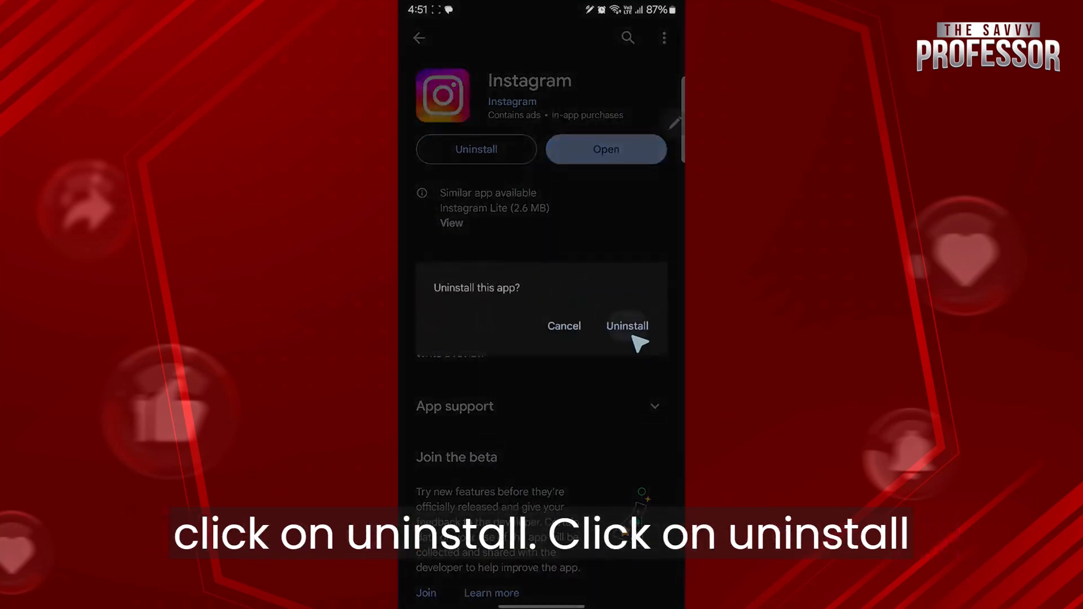
left_click(625, 325)
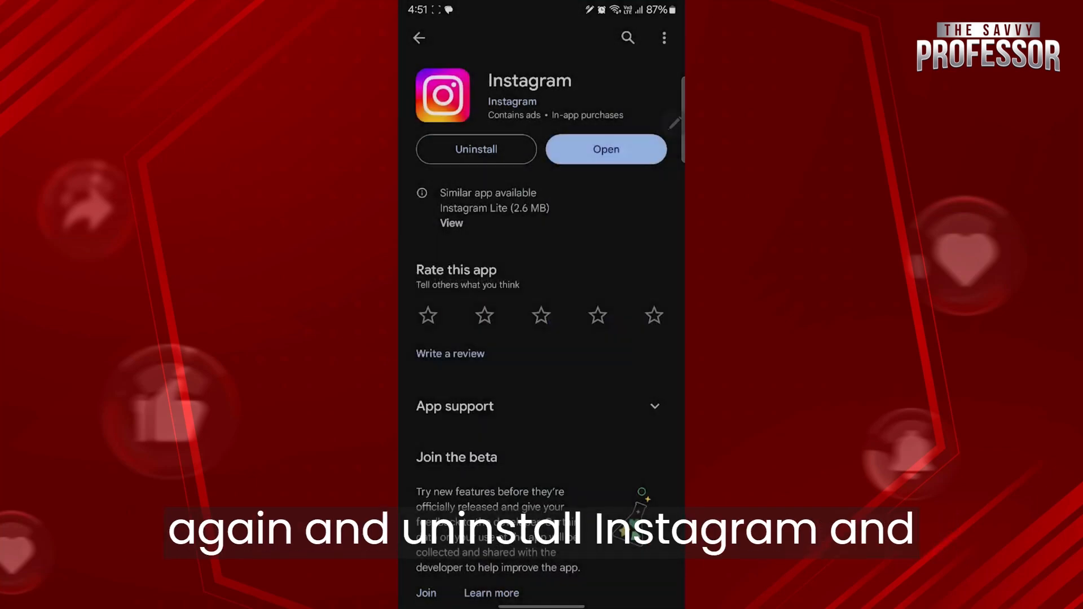